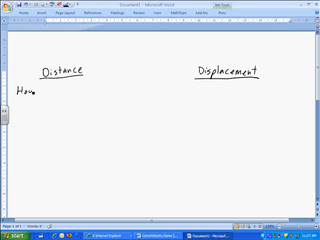
Handwrite "How far you travel along a given path" under the Distance heading
type("far")
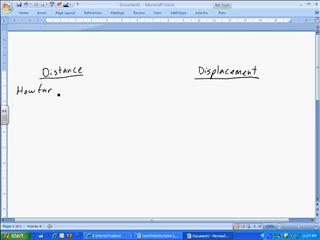
type("you")
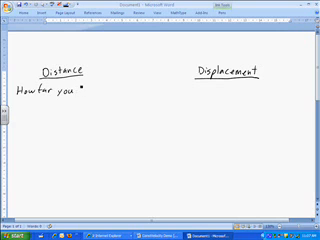
type("trave")
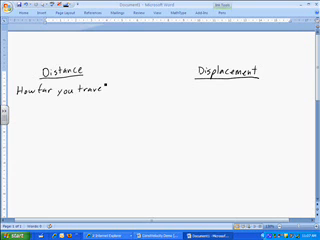
type("along a")
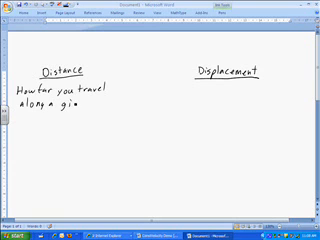
type("given path.")
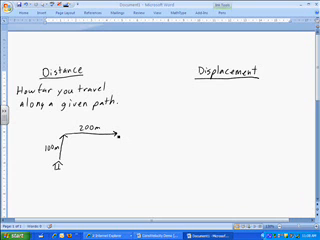
Draw the downward 100m leg of the rectangular path and write 600 m as the distance
left_click_drag(117, 140, 117, 165)
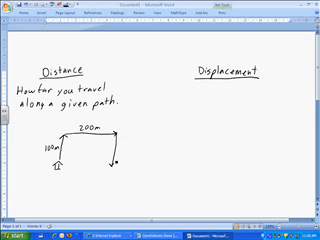
type("100m")
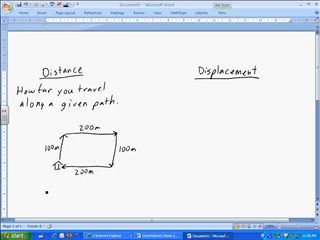
type("600m = distance")
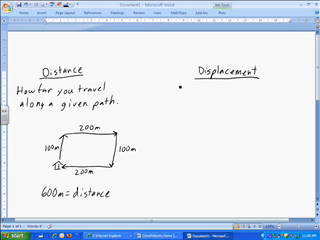
Ink "Length and direction of the direct path from" under Displacement
type("Leng")
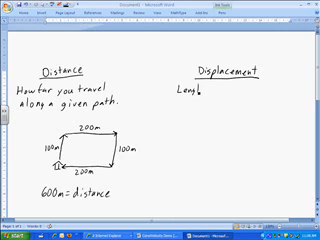
type("and direction of the")
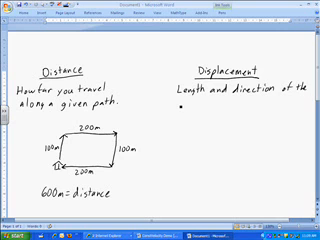
type("direct path")
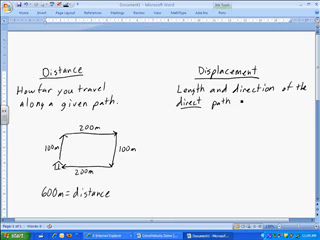
type("from")
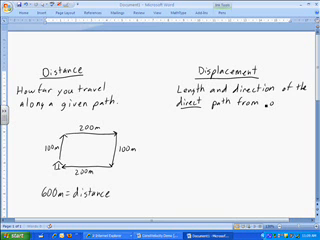
Finish the definition with "your initial point to your final point"
type("your intial")
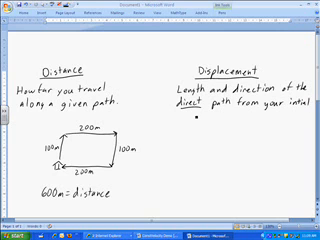
type("to your final.")
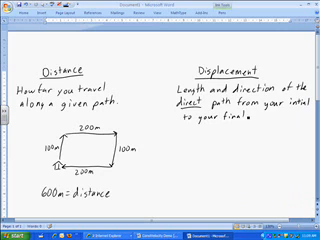
type("point")
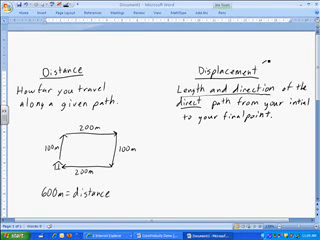
Write "Vector" beside the Displacement heading and start the note "0m = d" below
type("Vector")
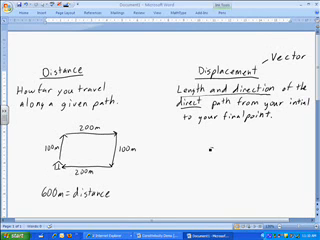
type("0m = d.")
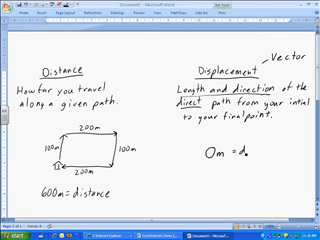
Complete the ink note as "0m = displacement" and write the word "Scalar"
type("displacement")
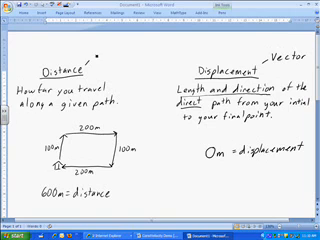
type("Scala")
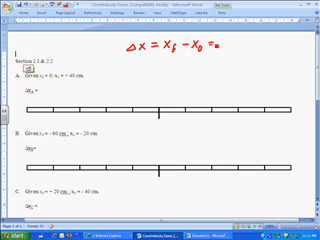
On the Constvelocity Demo worksheet, begin inking "displacement" after Δx = xf − x0 =
type("di")
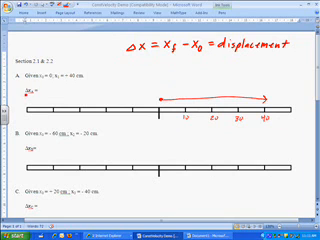
Answer problem A as ΔxA = 40 cm to right
type("40")
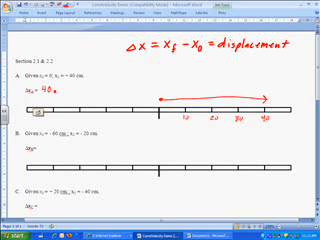
type("cm to")
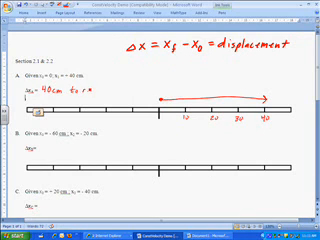
type("right")
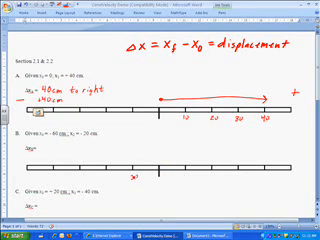
Label problem B's number line with -20 and write its answer as 40 cm
type("-20")
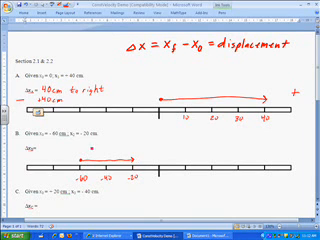
type("40cm")
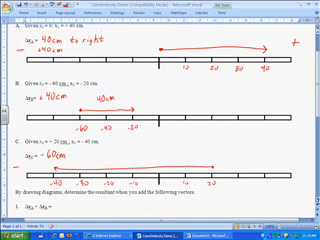
Write ΔxA = +40cm, ΔxB = +40cm and ΔxC = -60cm in the right margin
scroll("down", 3)
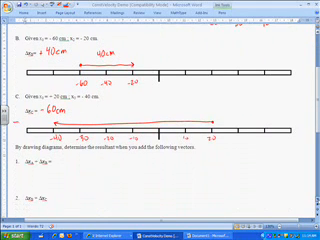
scroll("down", 3)
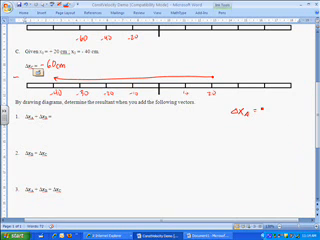
type("40cm")
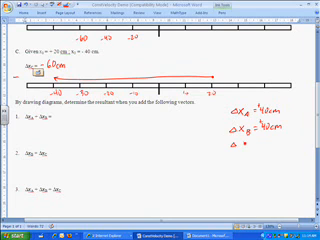
type("ΔxC =")
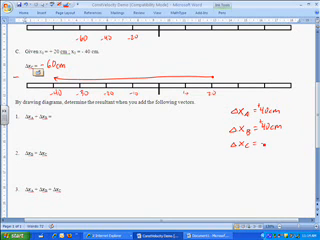
type("-60cm")
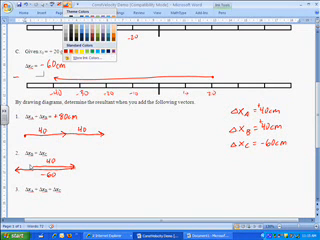
Switch ink colour, ink question 2's -20cm answer, then reopen the ink colour choices
left_click(40, 36)
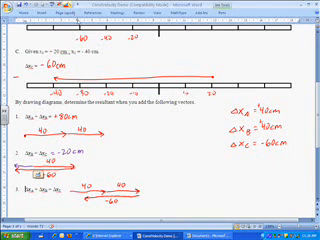
left_click(60, 22)
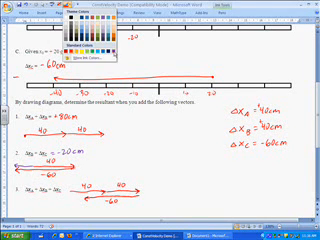